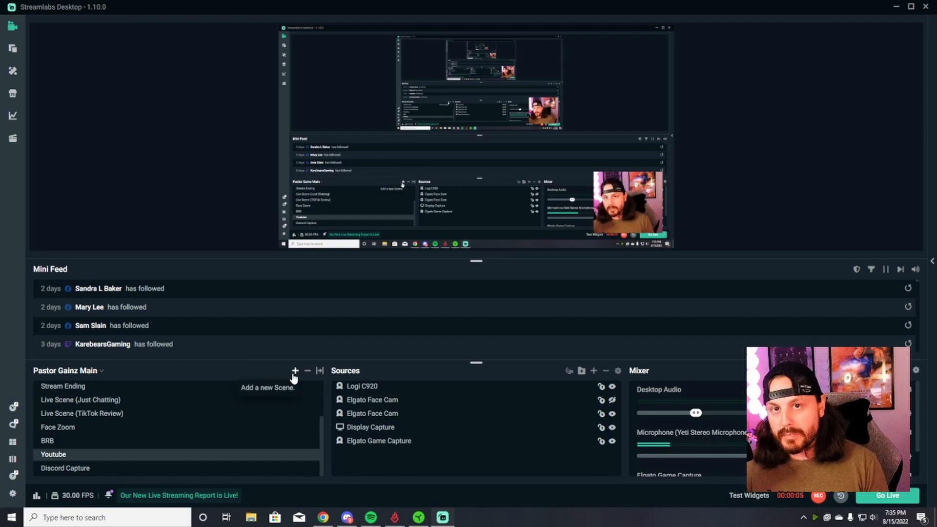
- Add a scene, replacing the default 'New Scene' name with 'Live gameplay'
click(295, 370)
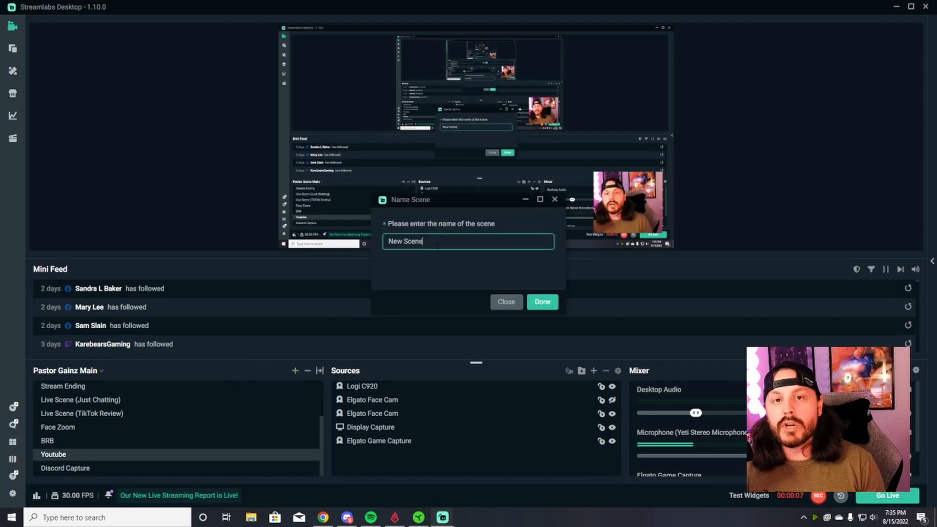
key(Backspace)
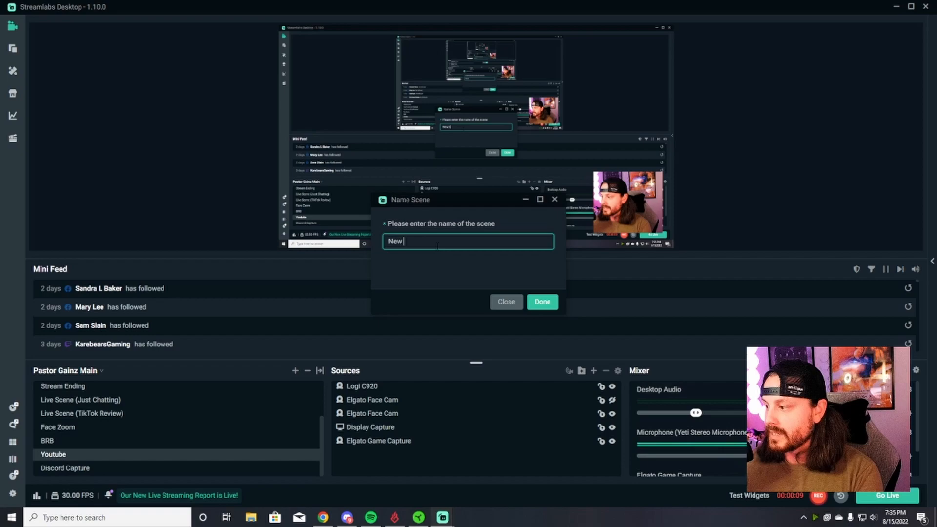
text(Live gameplay)
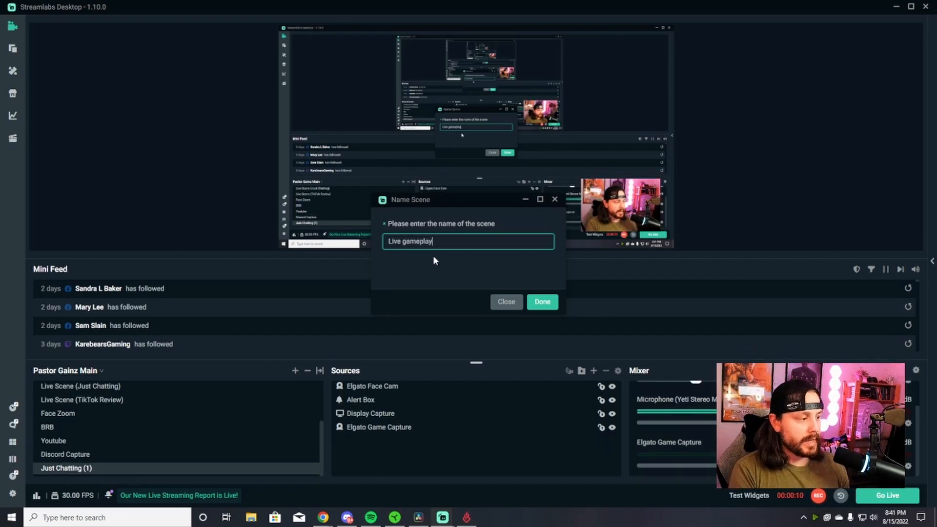
click(543, 301)
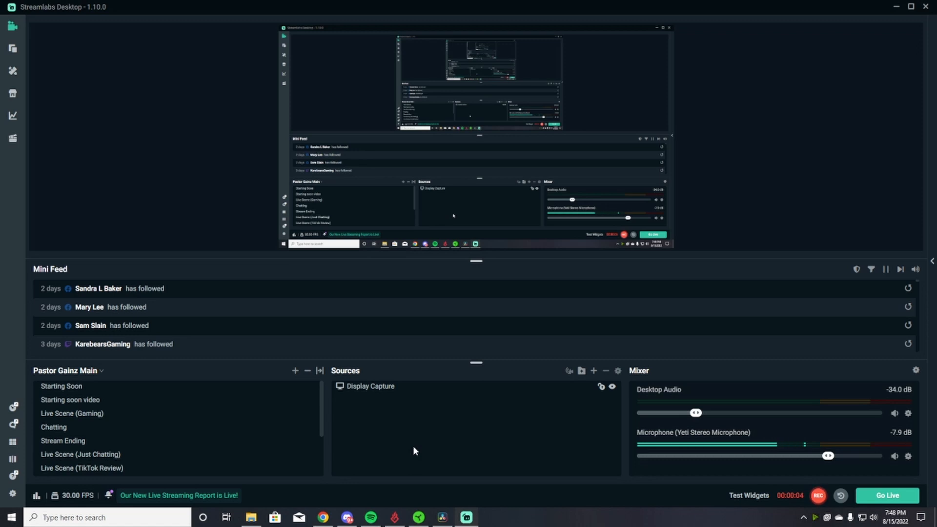
mouse_move(487, 407)
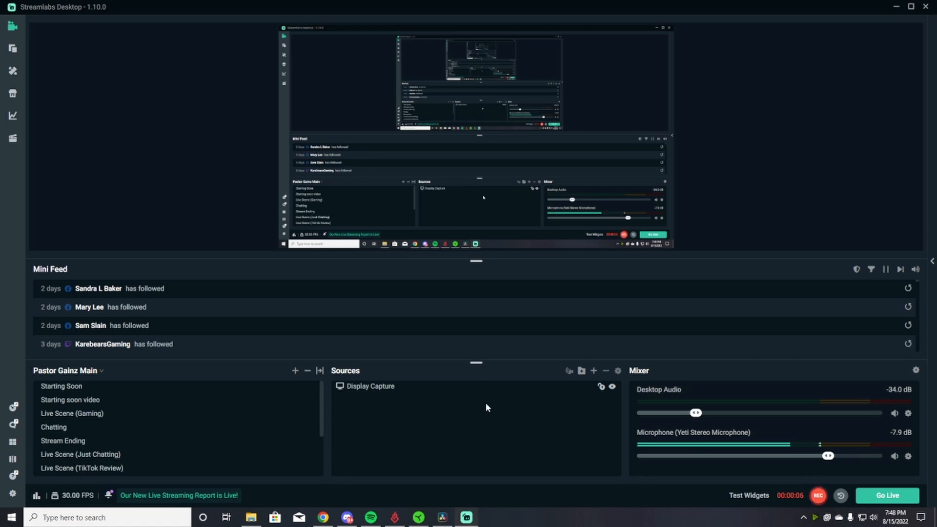
- Add the existing Alert Box as a source in the Live gameplay scene
click(594, 370)
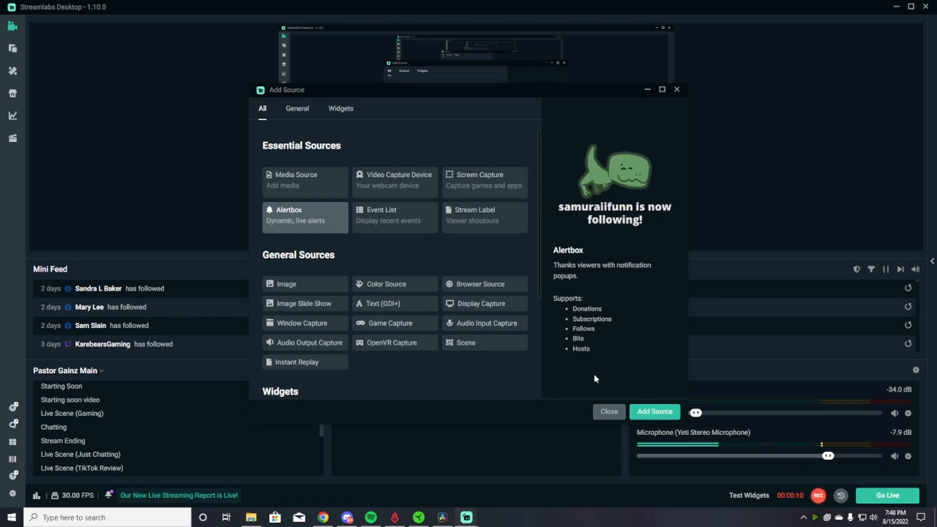
mouse_move(681, 401)
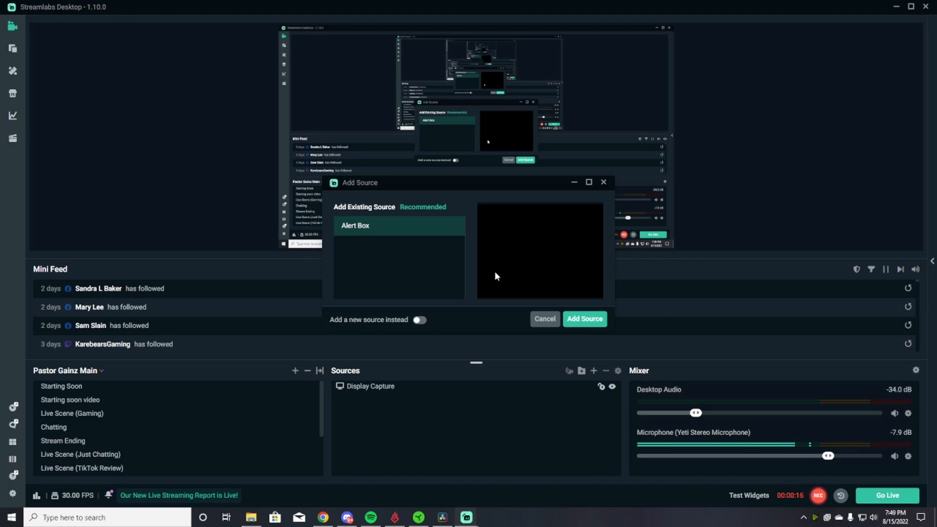
click(585, 318)
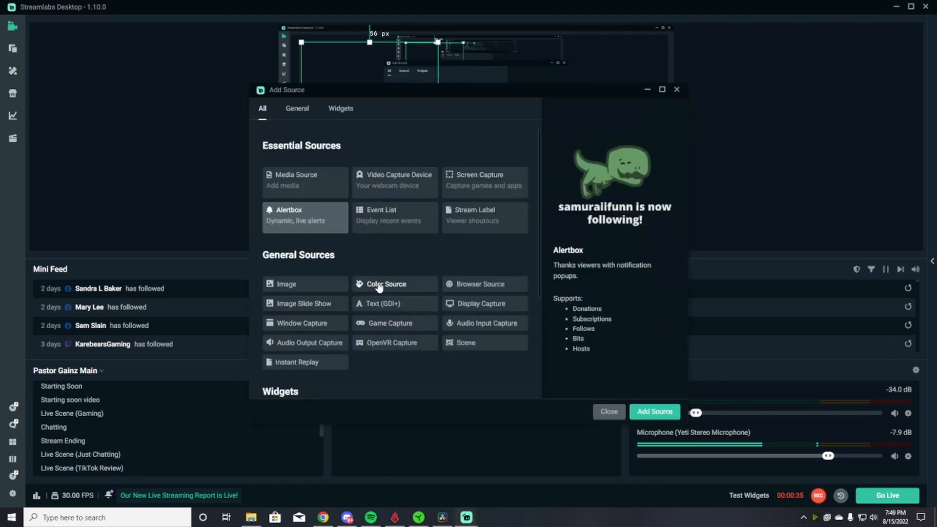
mouse_move(352, 164)
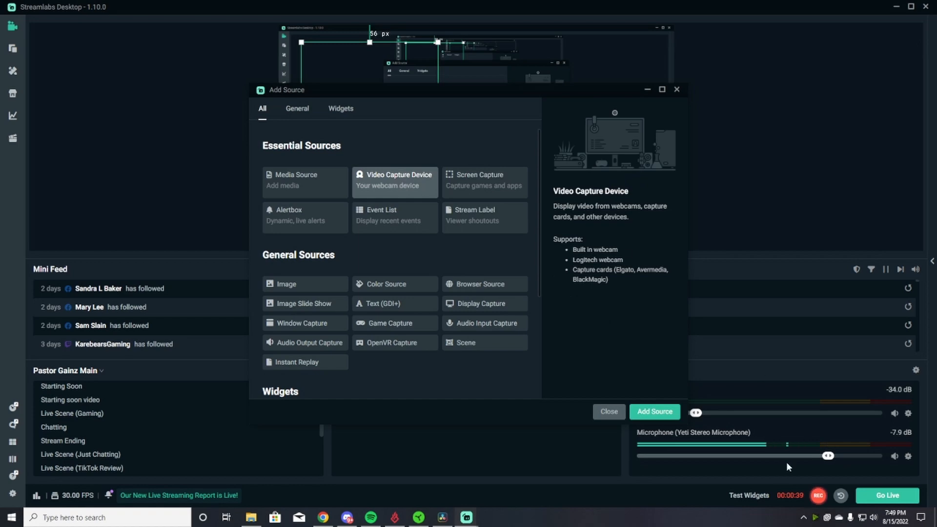
- Add a new Video Capture Device source named 'Facecam' using the Elgato webcam
click(655, 412)
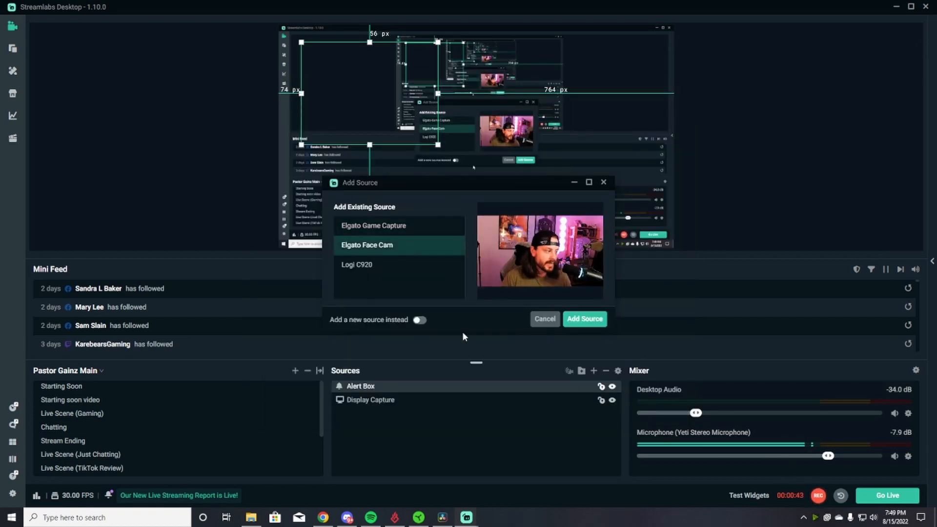
mouse_move(371, 324)
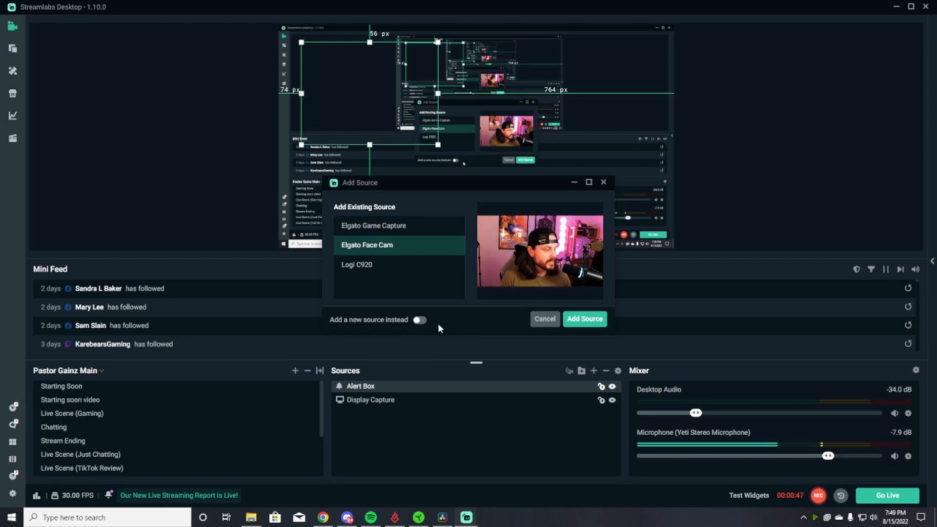
click(419, 320)
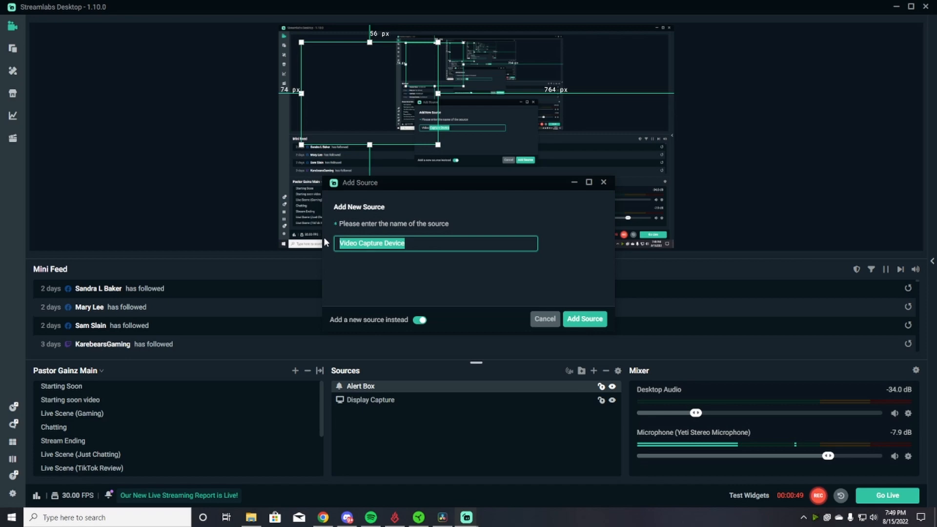
mouse_move(405, 266)
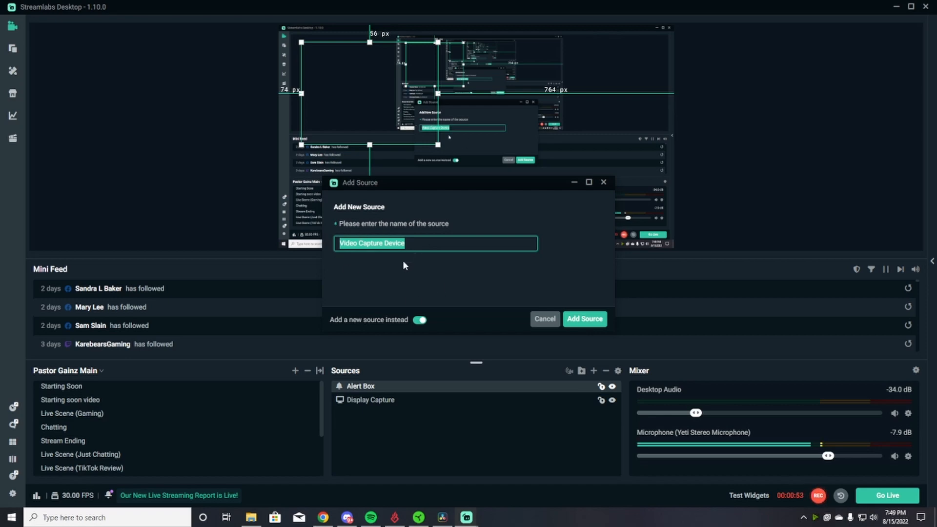
text(Facecam)
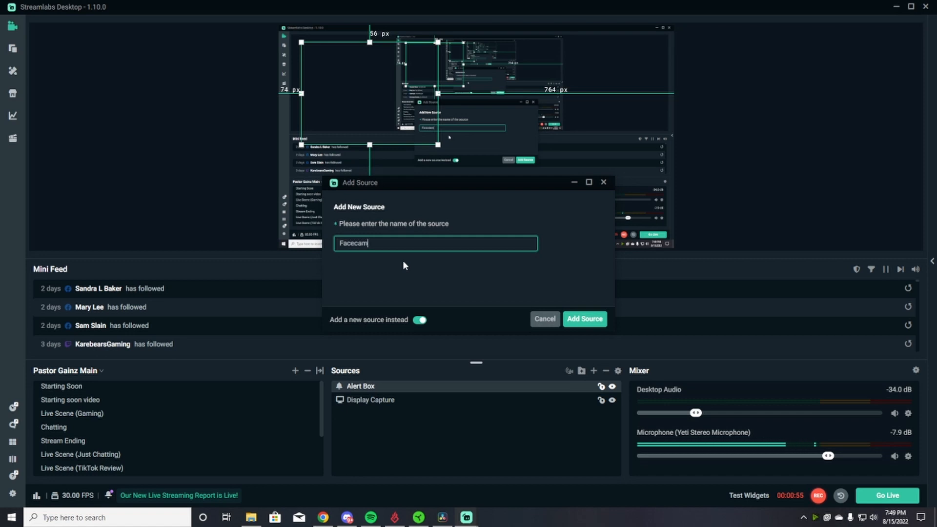
click(585, 319)
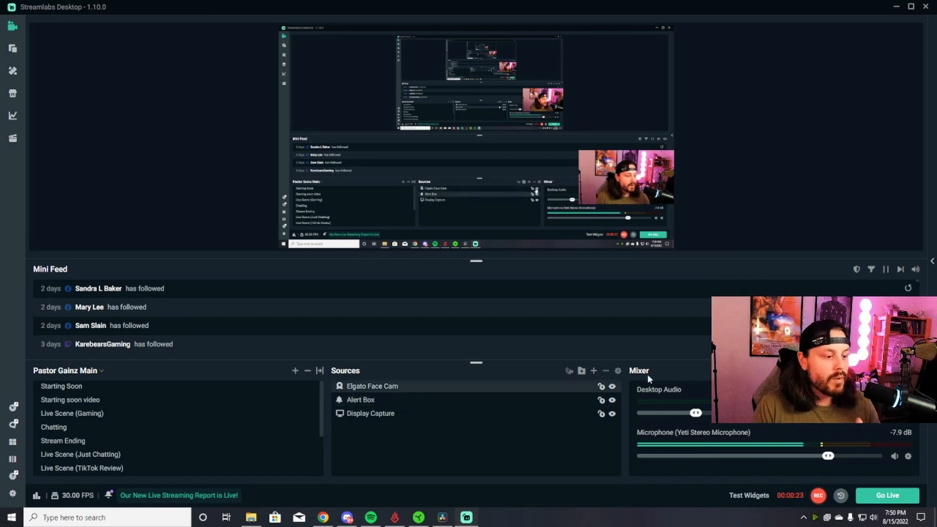
- Add a Video Capture Device source for the Elgato Game Capture device
click(821, 495)
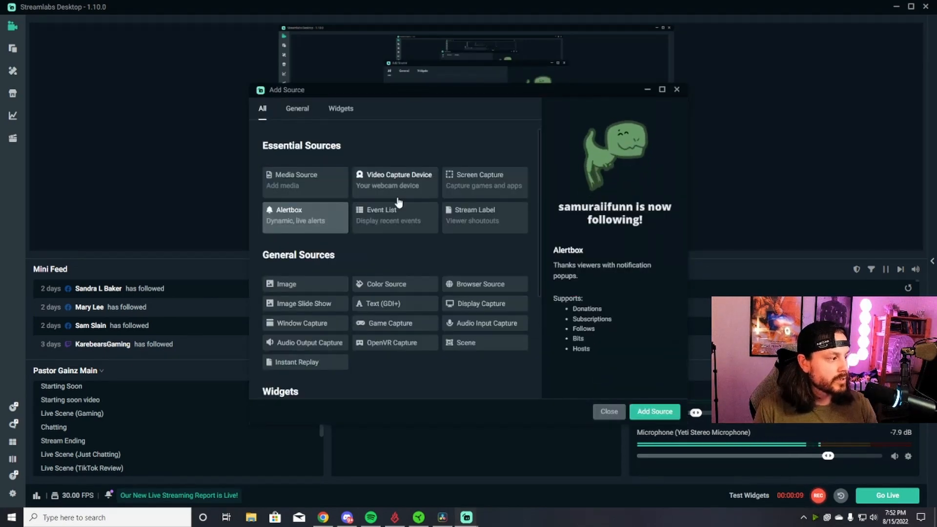
mouse_move(401, 191)
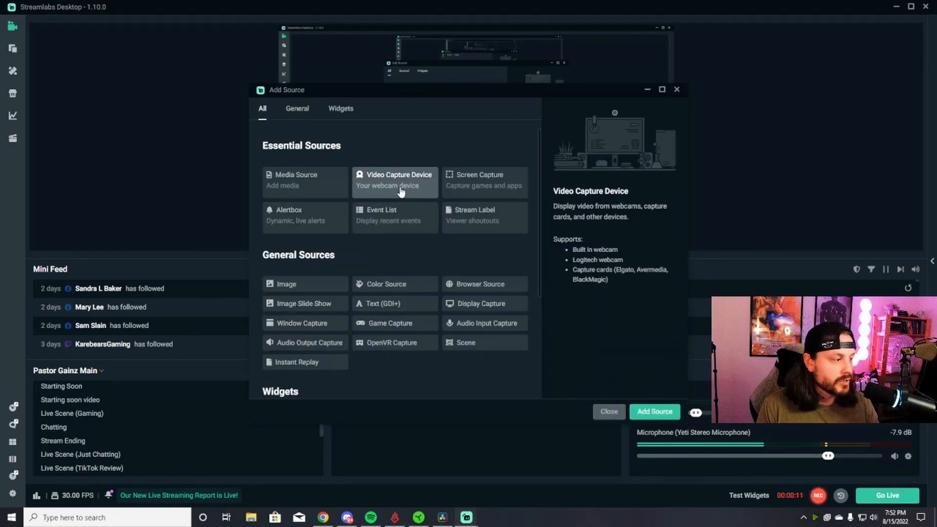
mouse_move(584, 273)
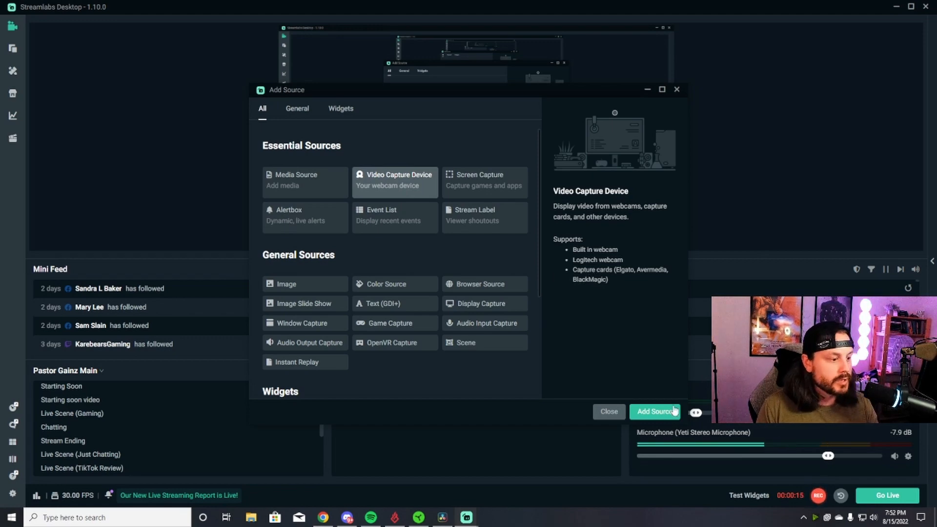
click(656, 412)
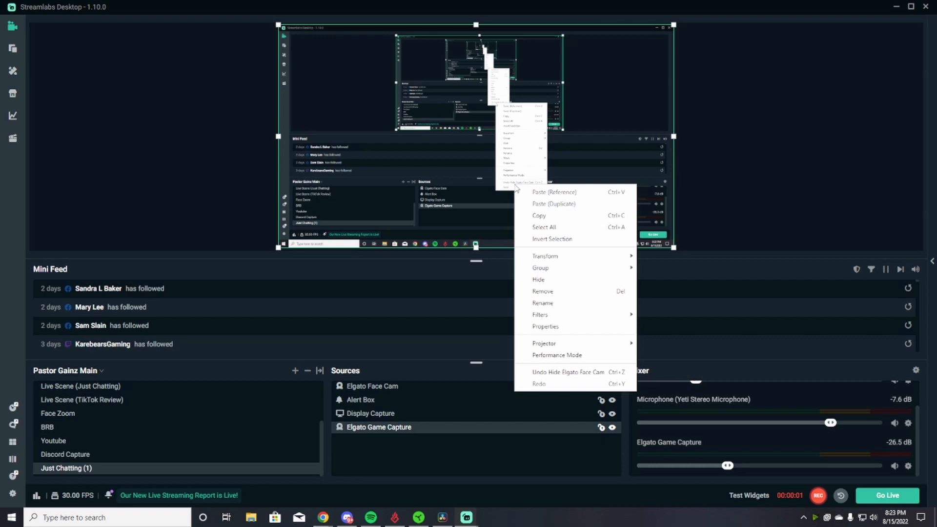
mouse_move(545, 256)
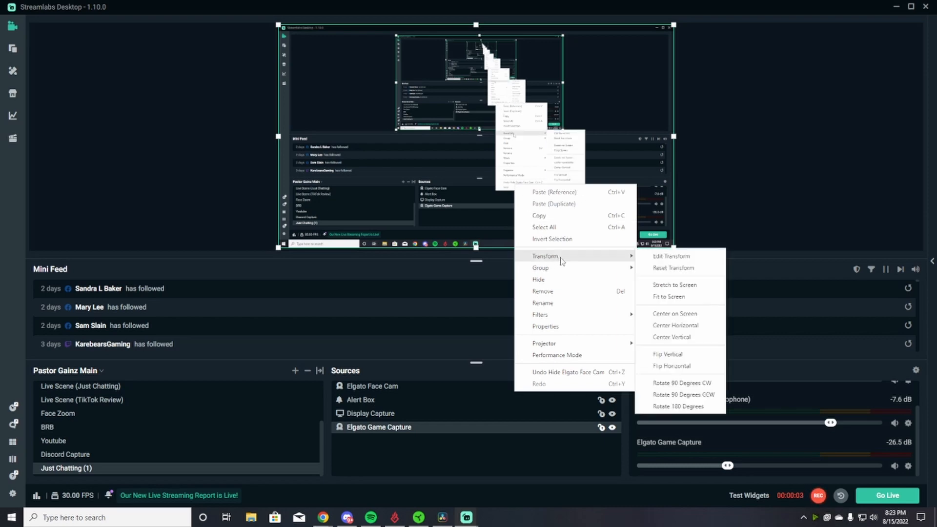
mouse_move(685, 297)
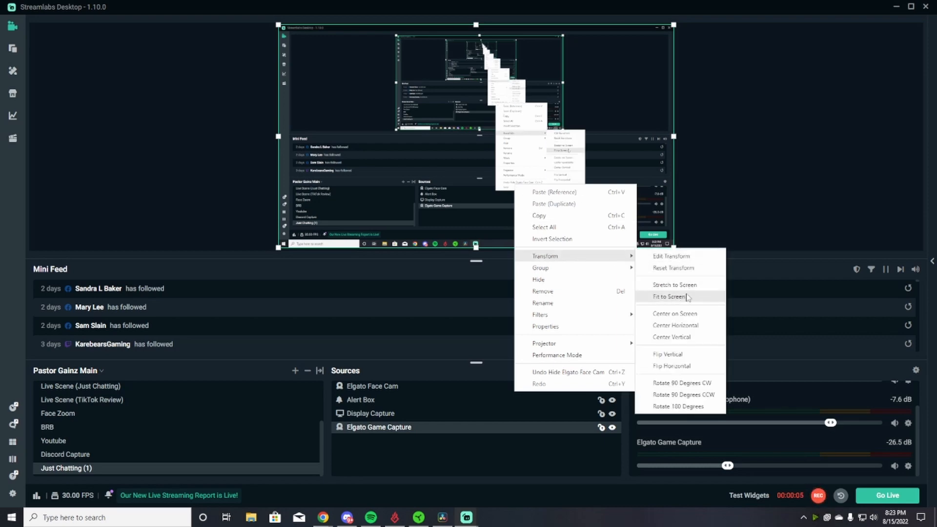
- Apply Transform > Fit to Screen to the Elgato Game Capture source
click(669, 297)
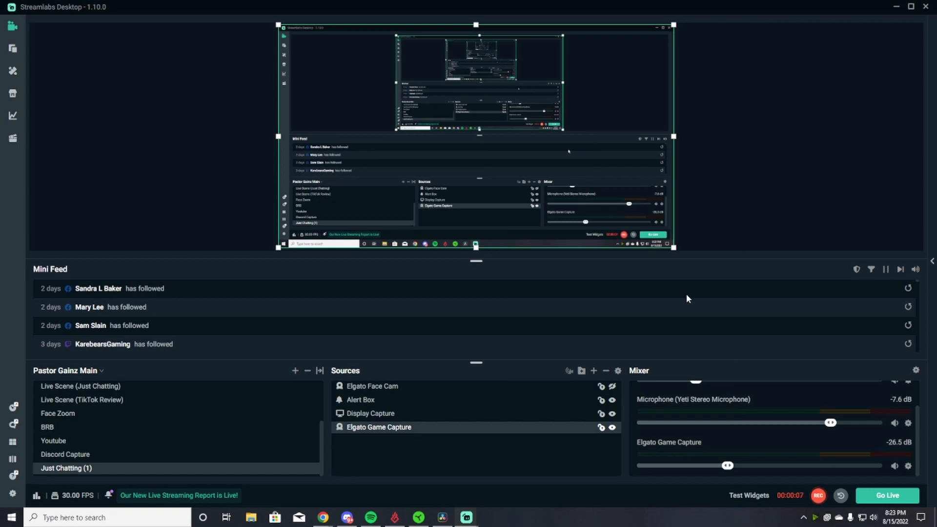
mouse_move(741, 360)
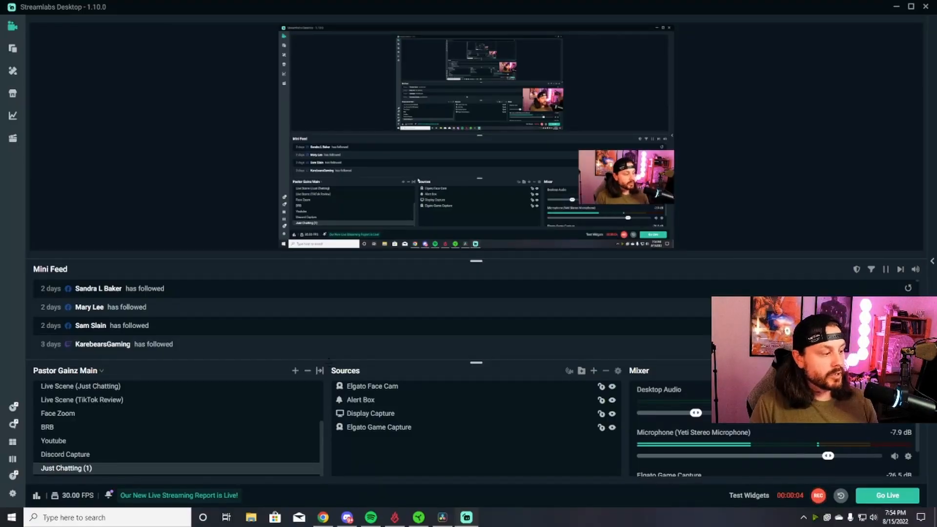
click(594, 371)
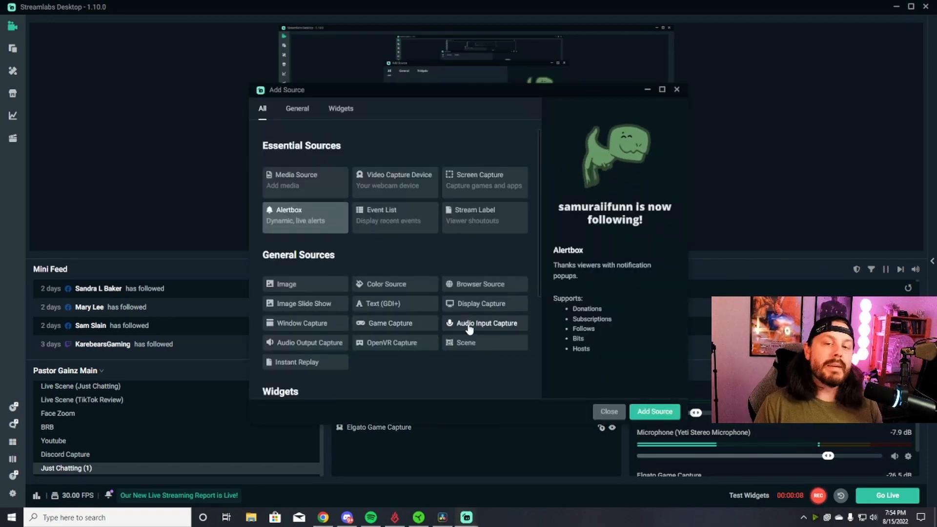
click(655, 411)
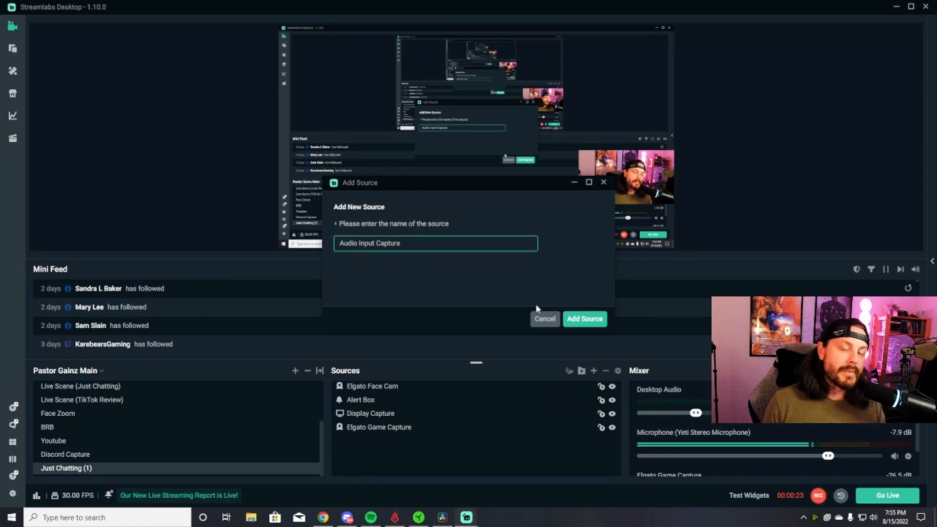
mouse_move(541, 306)
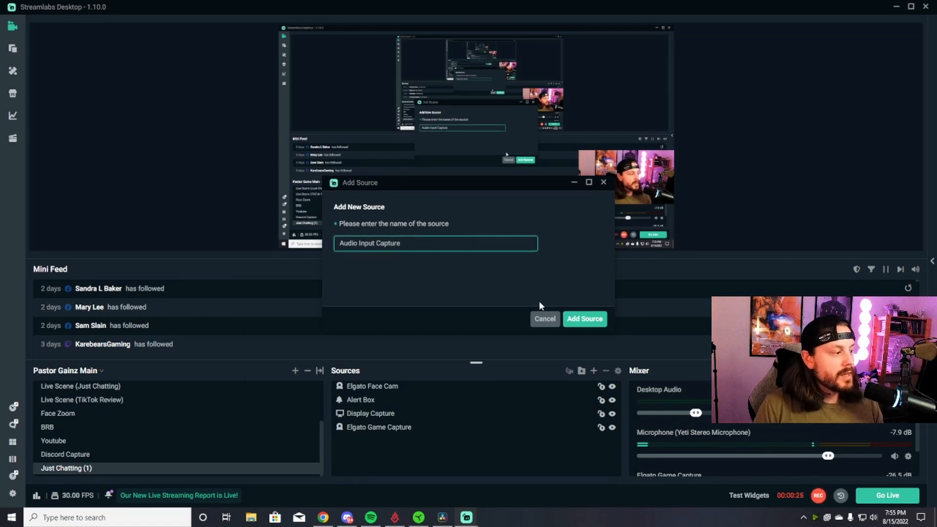
mouse_move(551, 304)
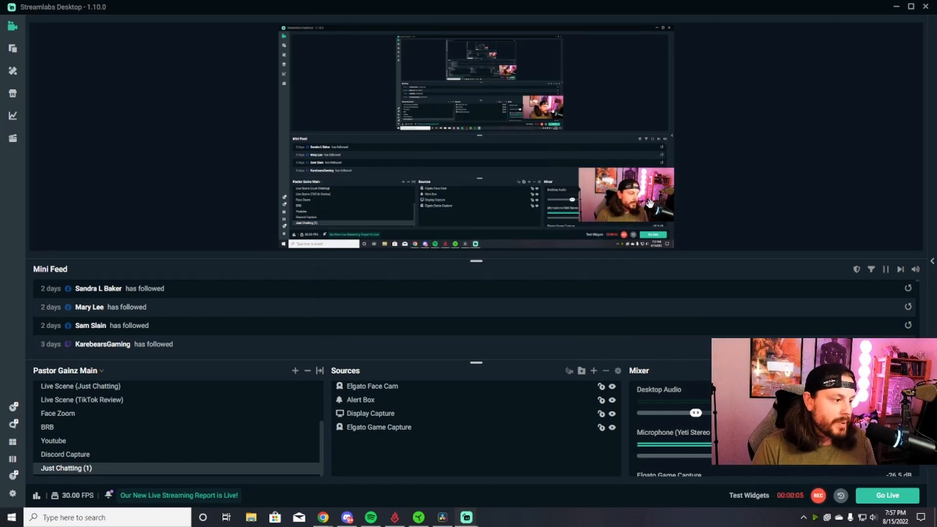
- Reposition the Elgato Face Cam and raise the Yeti microphone to -7.6 dB
click(372, 386)
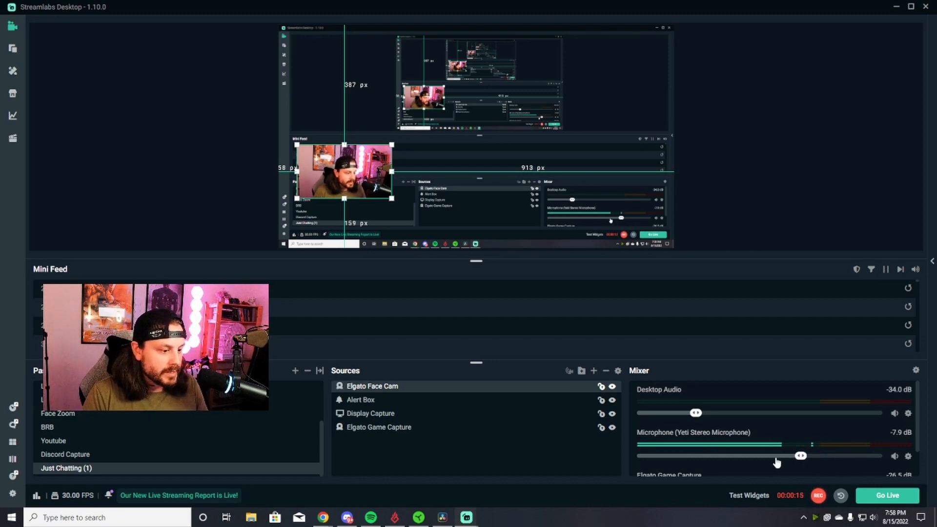
drag(777, 456, 829, 455)
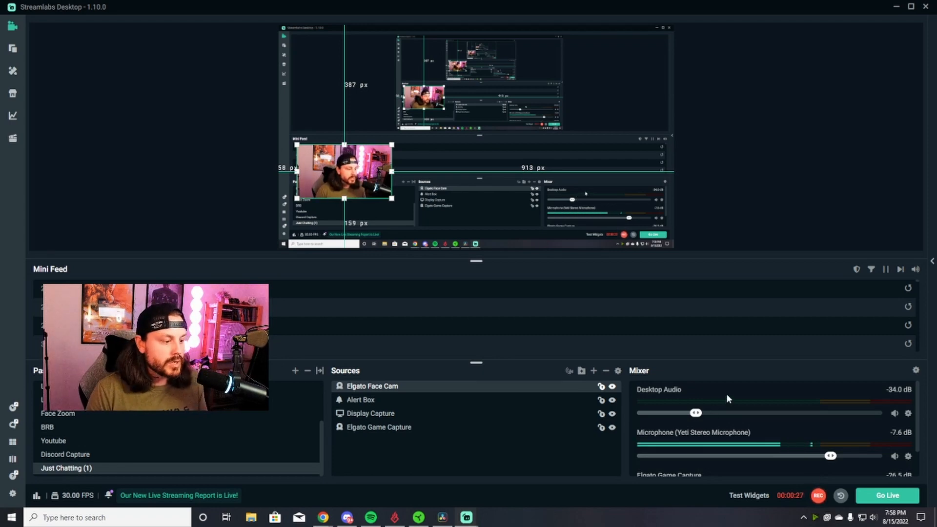
scroll(down, 3)
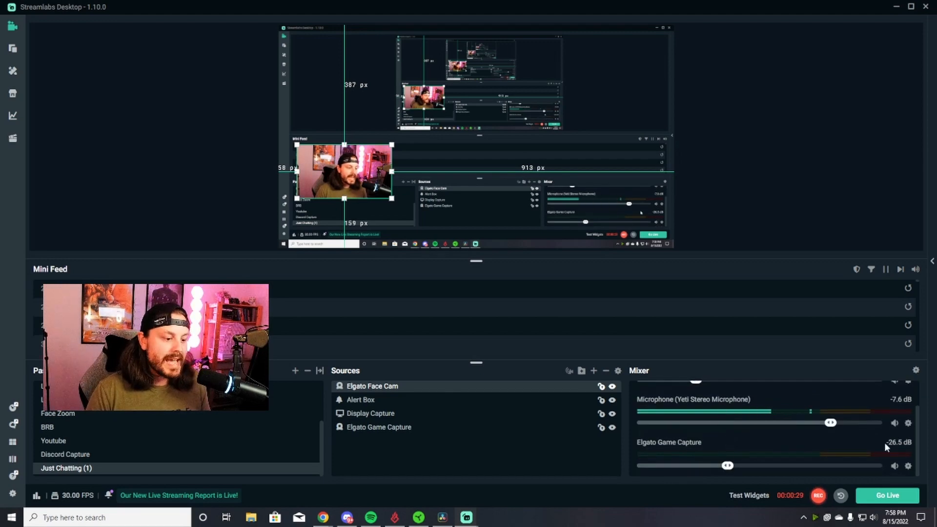